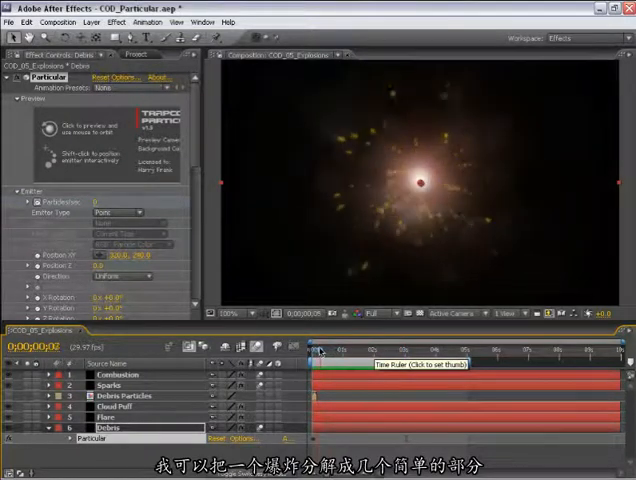
Preview the finished explosion at several moments: early burst, flying debris sparks, spreading smoke
left_click(320, 350)
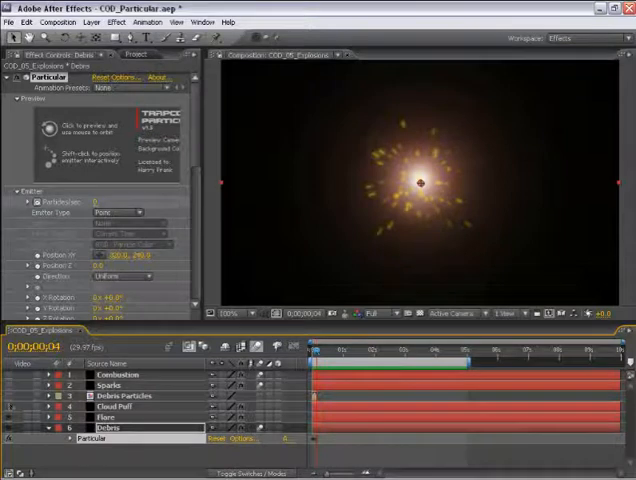
left_click(322, 360)
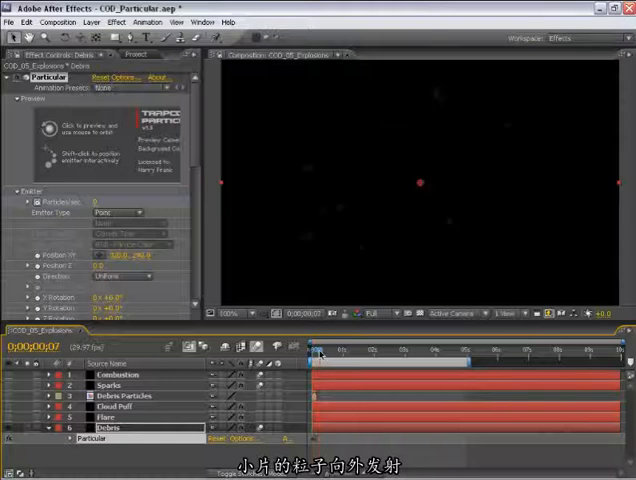
left_click(320, 355)
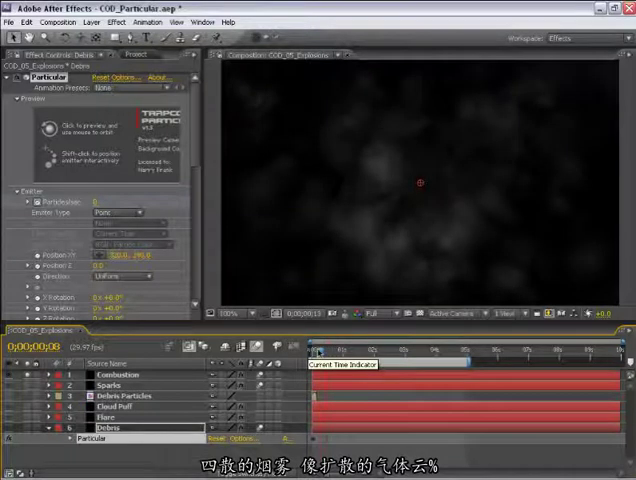
left_click(311, 352)
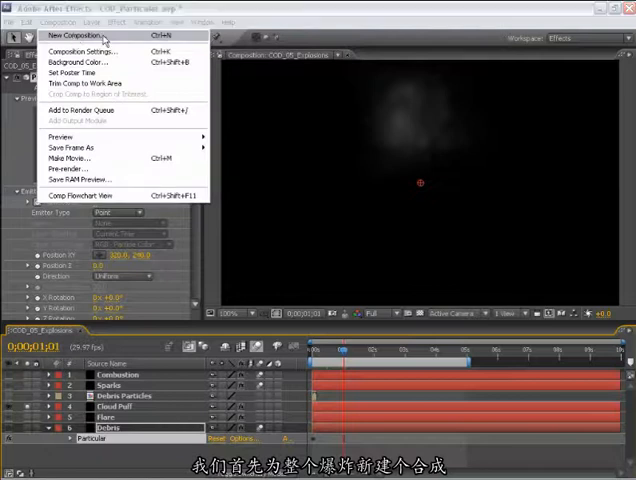
Create the Explosion composition containing a black solid named Cloud
left_click(74, 34)
type("C")
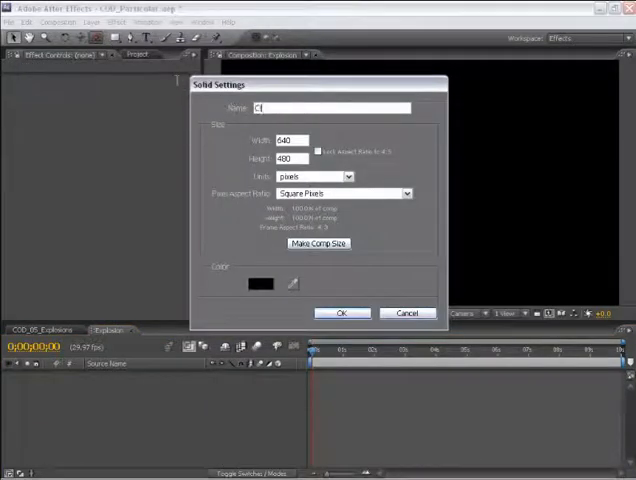
left_click(341, 313)
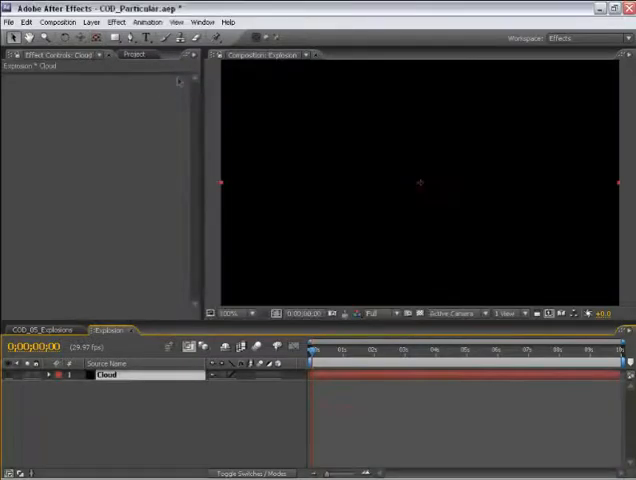
left_click(114, 22)
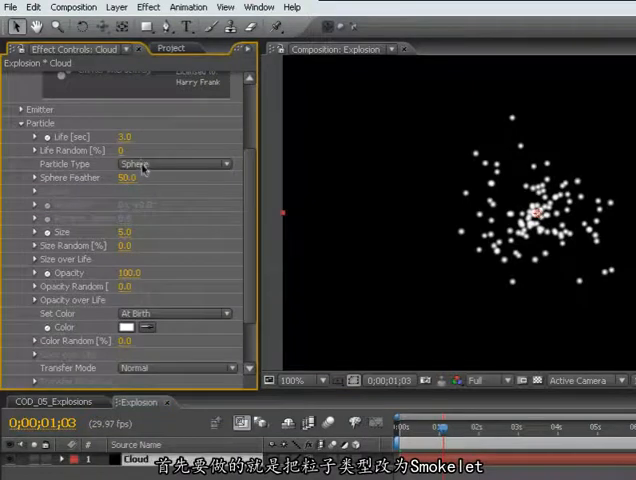
Set Cloud particles to Smokelet, Size 21, Size Random 58, Opacity Random 78, Opacity 2
left_click(174, 164)
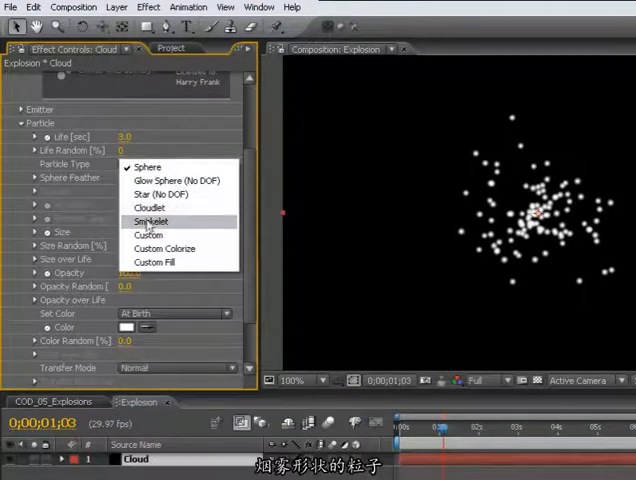
left_click(150, 221)
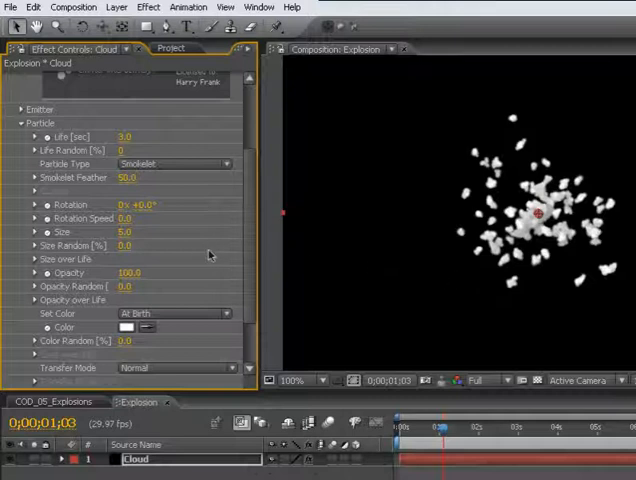
triple_click(125, 231)
type("21")
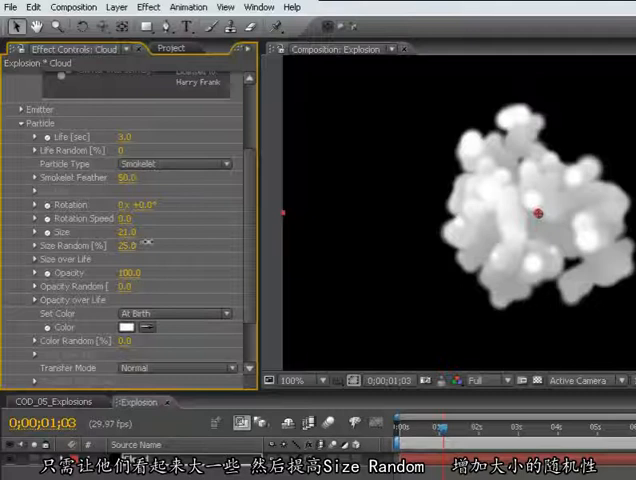
left_click_drag(128, 245, 165, 245)
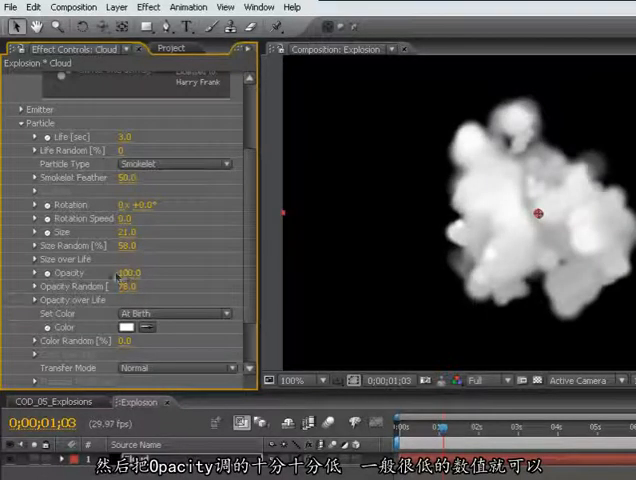
double_click(127, 272)
type("2")
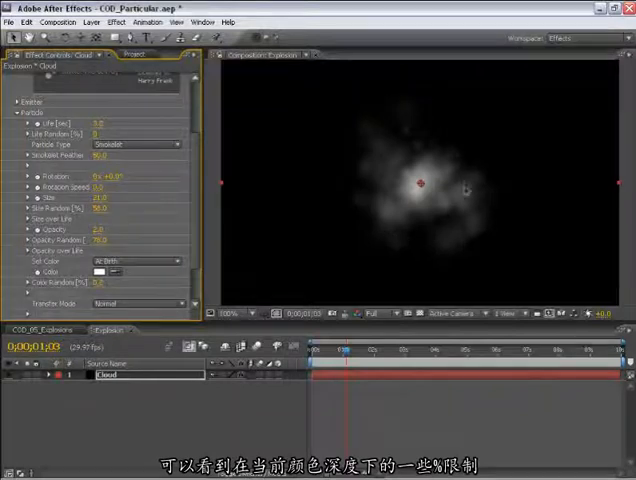
mouse_move(400, 133)
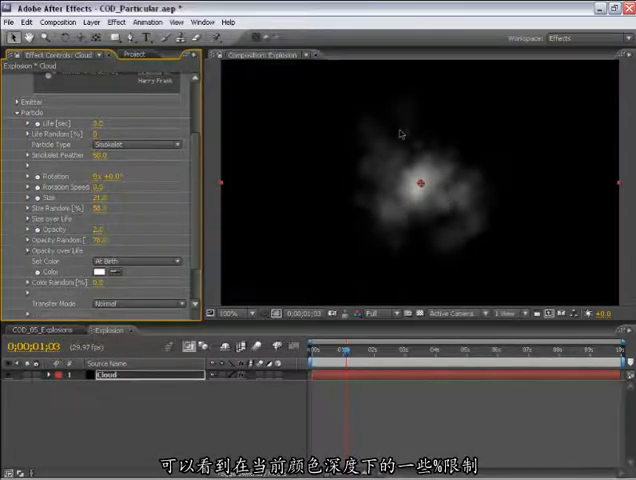
mouse_move(378, 213)
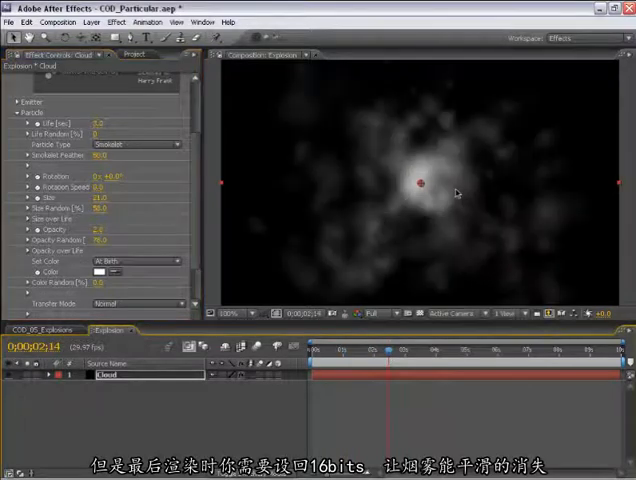
mouse_move(410, 178)
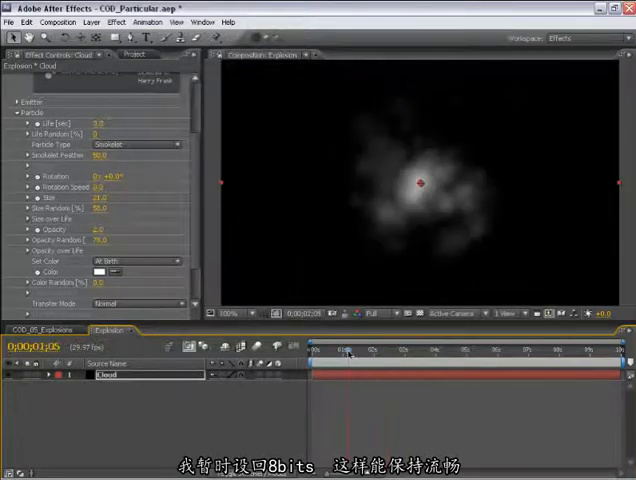
left_click(358, 352)
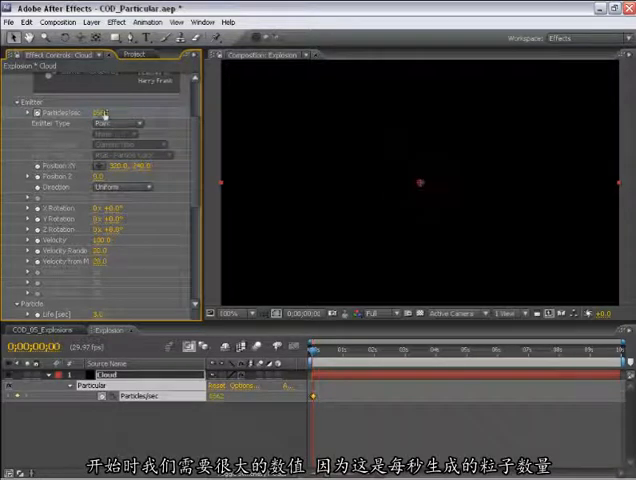
Give the Cloud emitter a very high starting Particles/sec value at frame 0
left_click(104, 111)
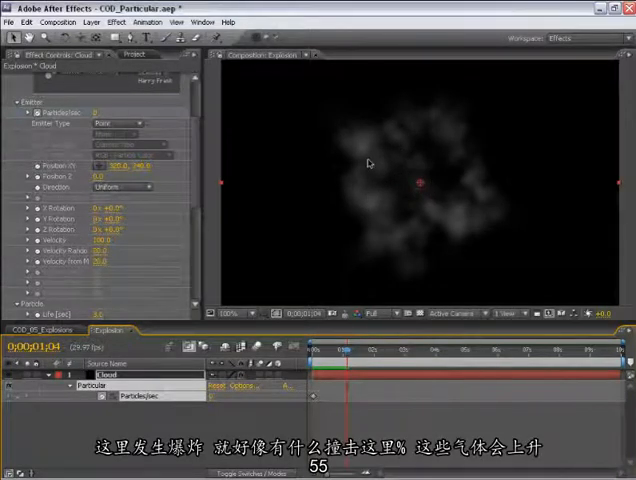
mouse_move(324, 124)
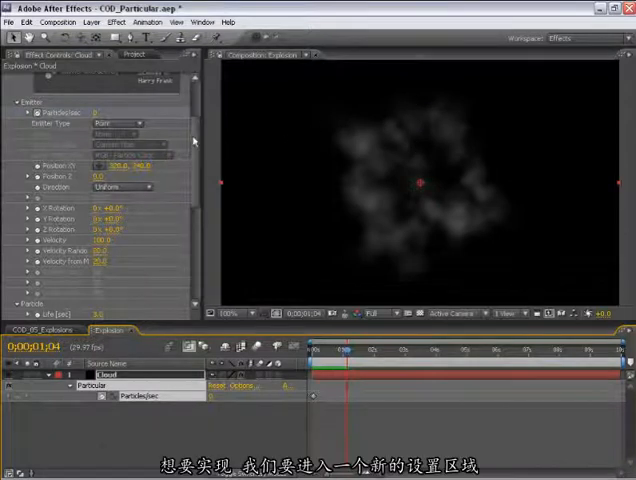
Collapse the Emitter and Particle groups and set Physics Gravity to -100
left_click(21, 123)
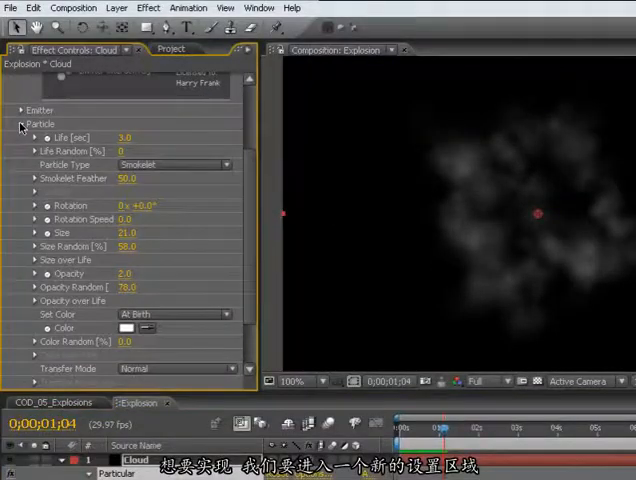
left_click(21, 124)
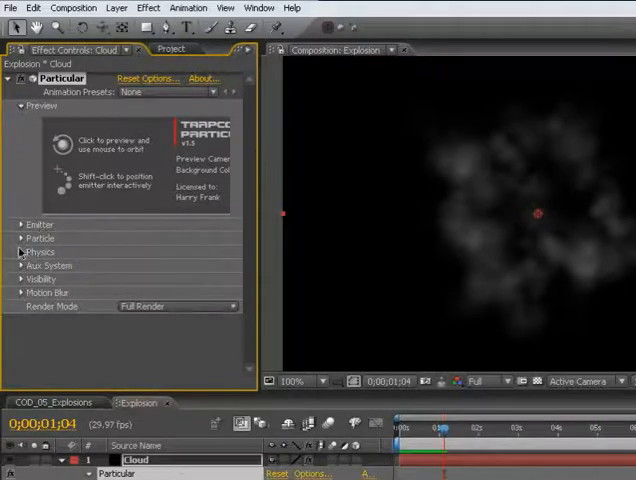
left_click(41, 252)
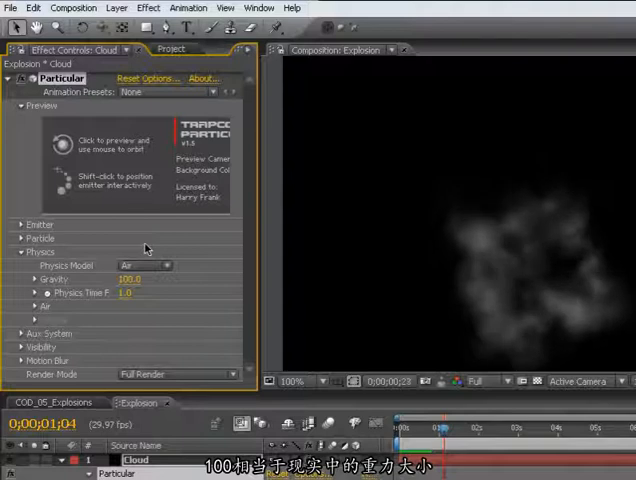
double_click(128, 279)
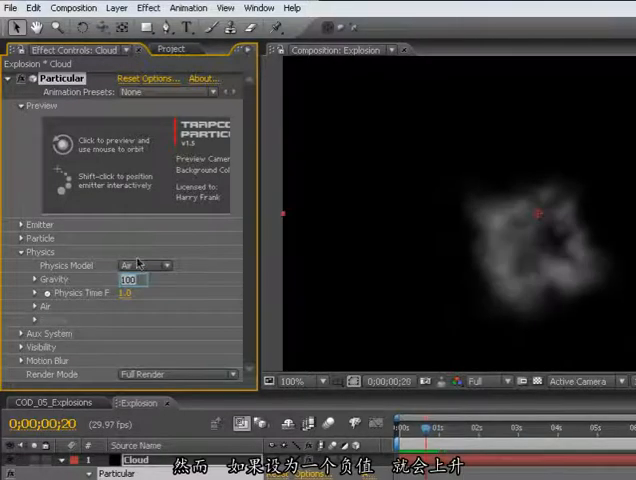
type("-100.9")
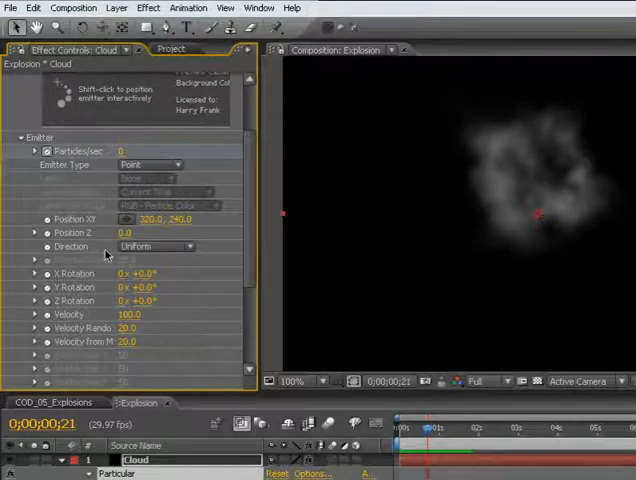
Set the Cloud emitter velocity to 40 and scrub to preview the rising smoke
double_click(130, 314)
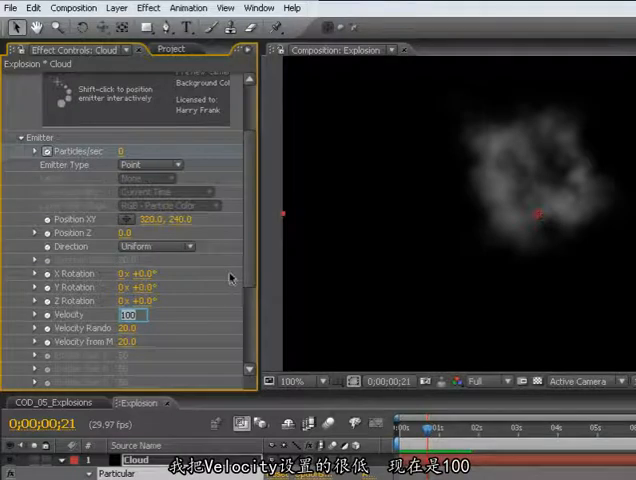
mouse_move(223, 262)
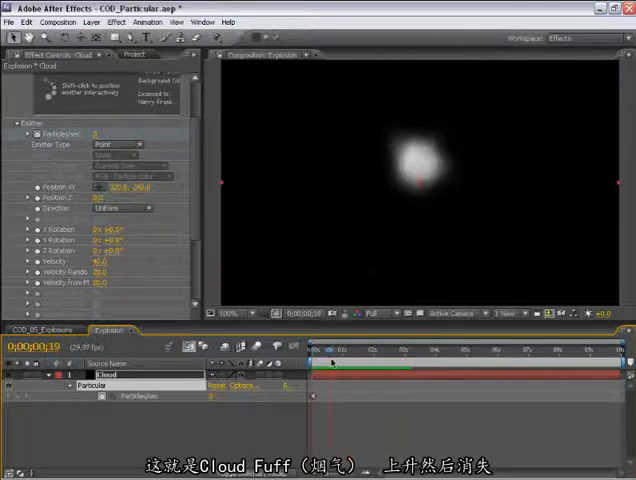
left_click_drag(322, 346, 352, 346)
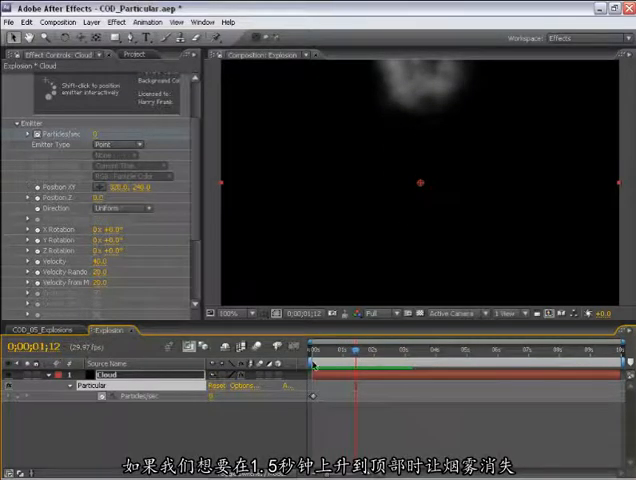
left_click_drag(353, 348, 357, 348)
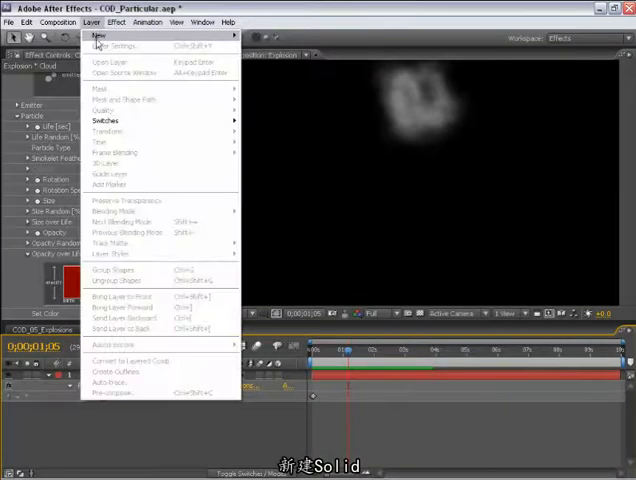
Create the Sparks solid layer and scroll down to its Particular settings
left_click(99, 37)
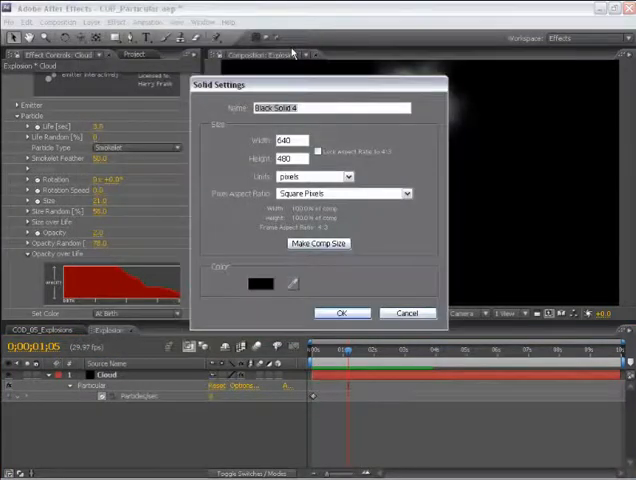
left_click(341, 313)
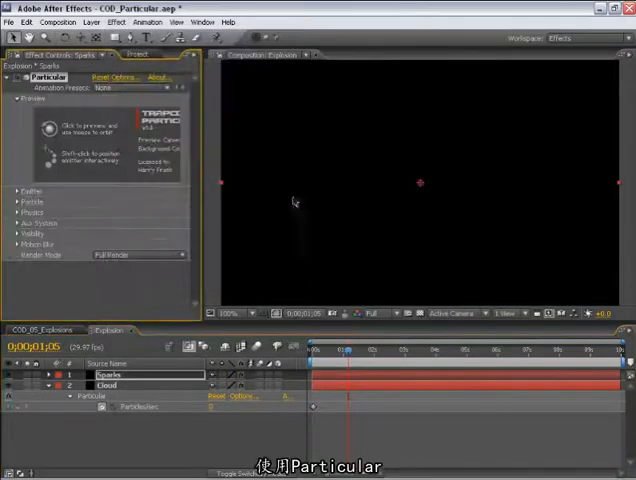
left_click_drag(345, 362, 352, 362)
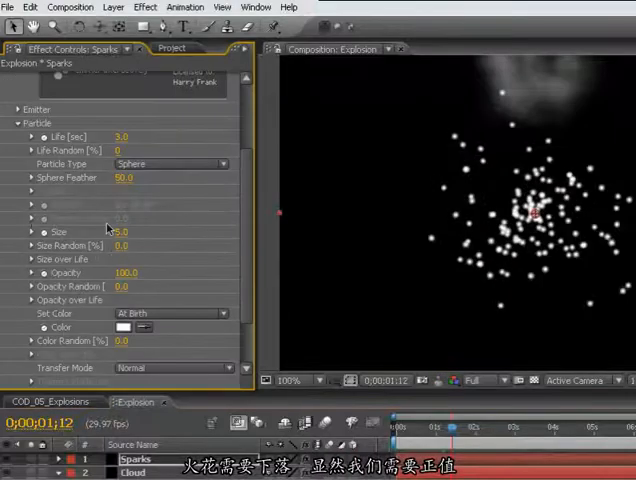
scroll("down", 3)
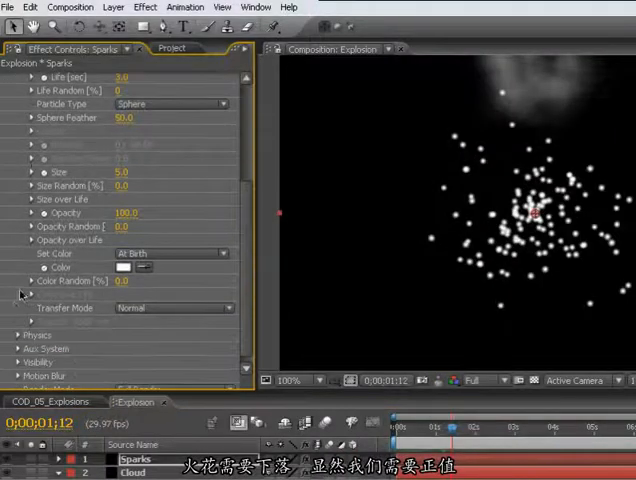
scroll("down", 3)
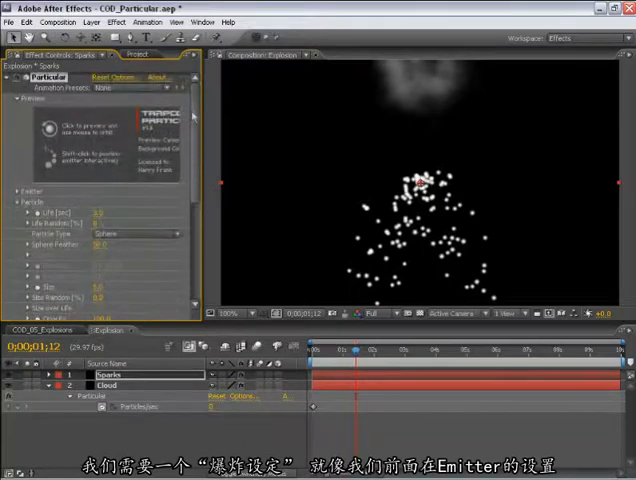
Expand the Sparks emitter and set Particles/sec to 1000 for the burst
left_click(20, 189)
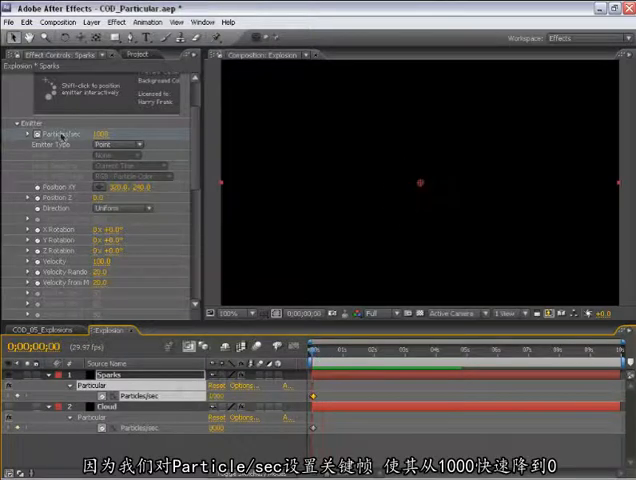
left_click_drag(313, 356, 340, 356)
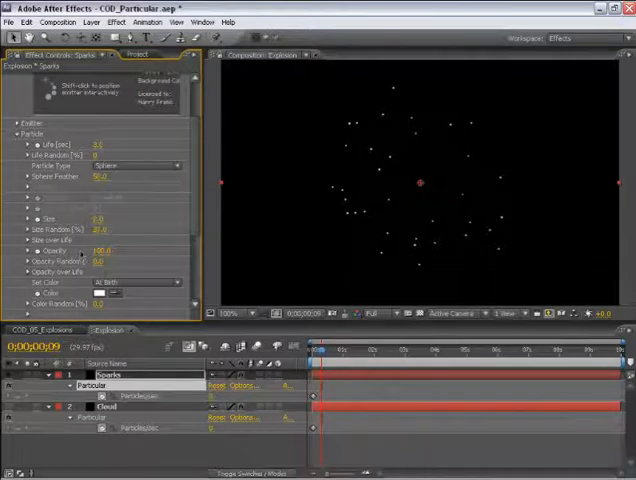
Switch spark Set Color to Over Life and pick a gradient point colour
left_click(130, 291)
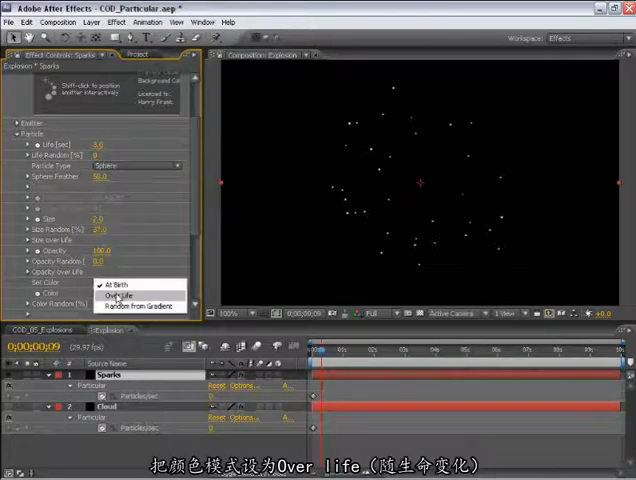
left_click(116, 295)
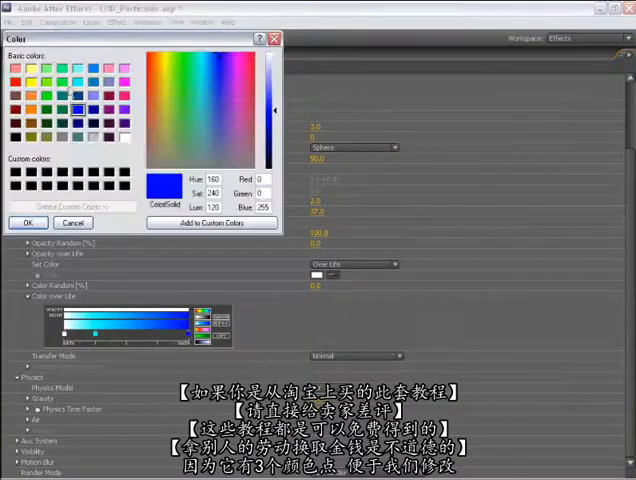
left_click(28, 222)
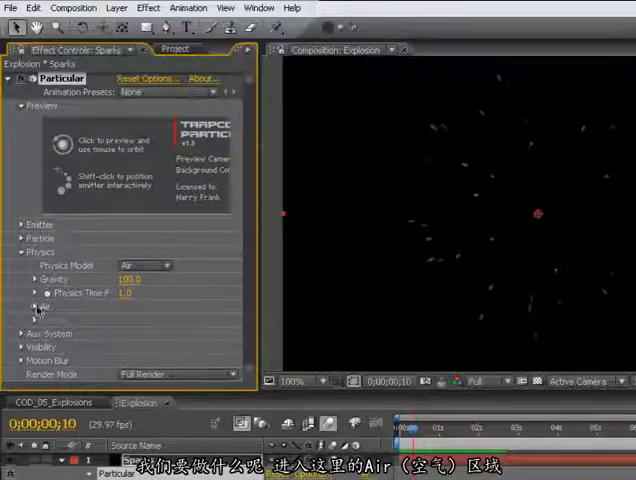
Set Sparks Air Resistance to 1.0 and Gravity to 200, checking a later frame
left_click(18, 304)
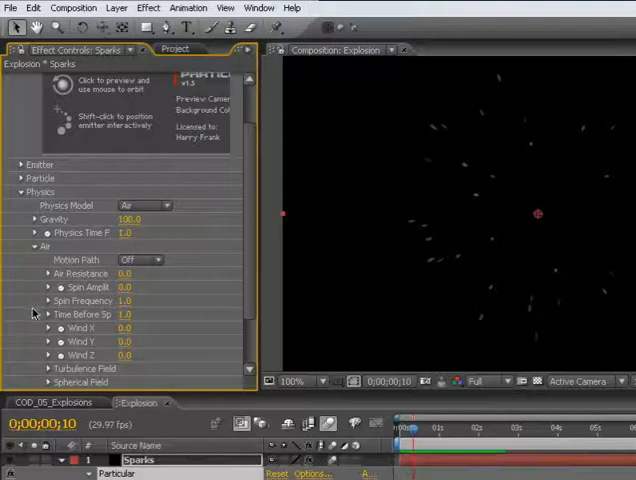
scroll("down", 3)
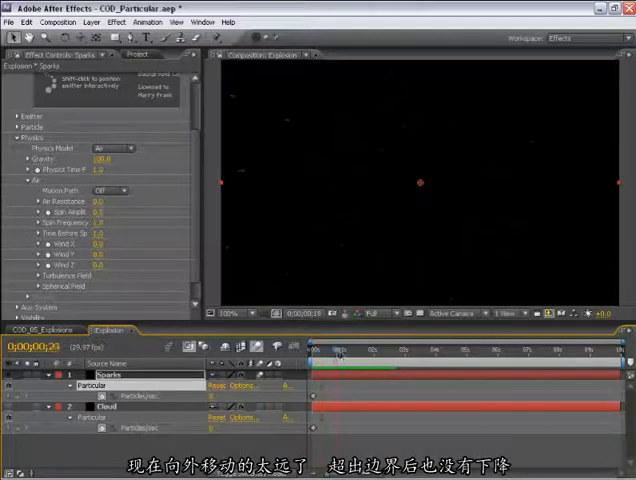
left_click(340, 349)
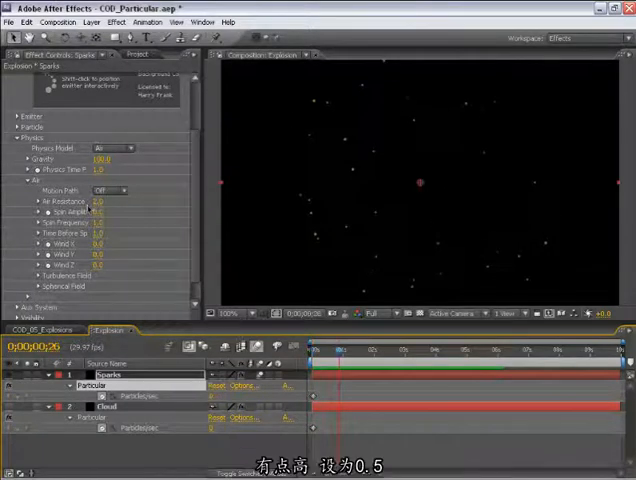
left_click(98, 201)
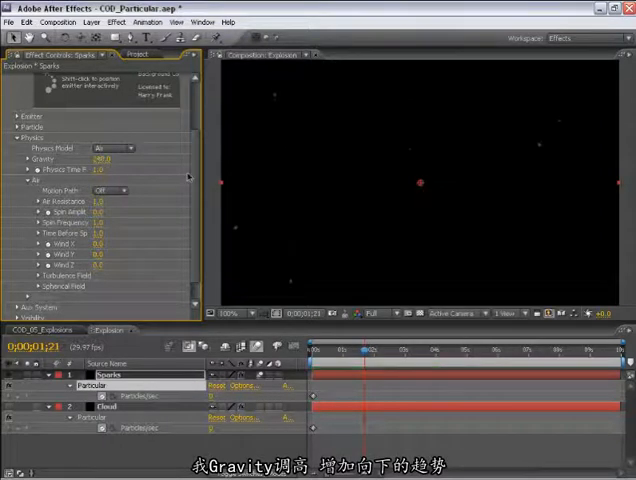
double_click(93, 160)
type("200")
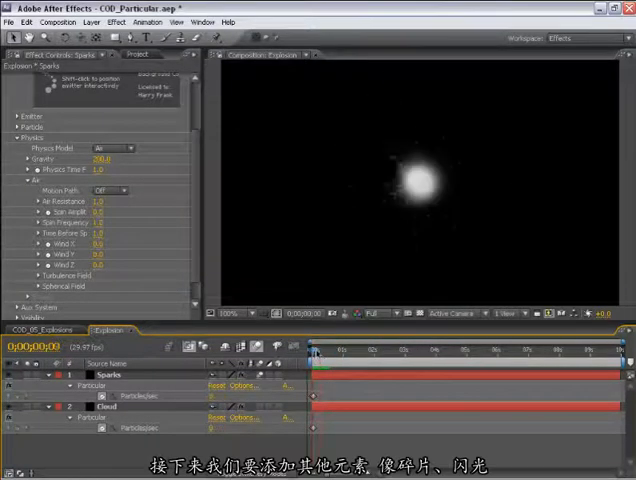
Create a new solid layer named Debris in the Explosion comp
left_click(331, 352)
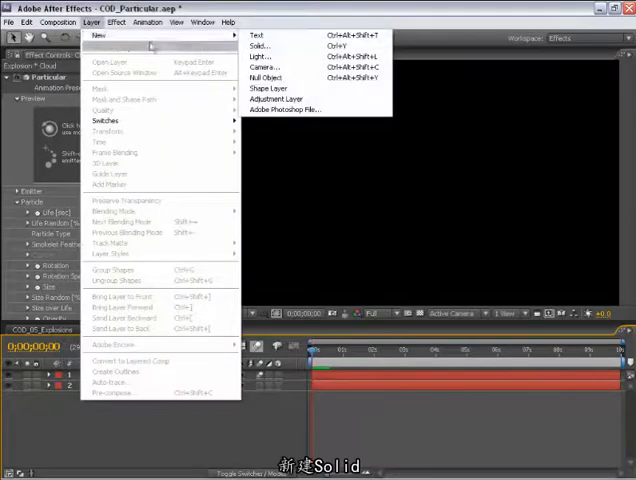
left_click(260, 46)
type("Deb")
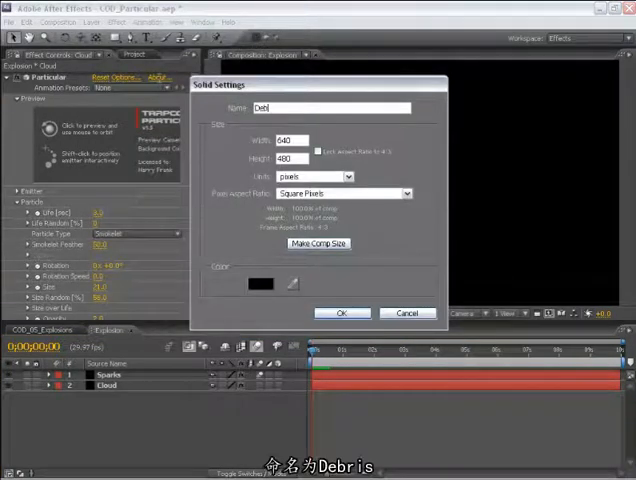
left_click(341, 313)
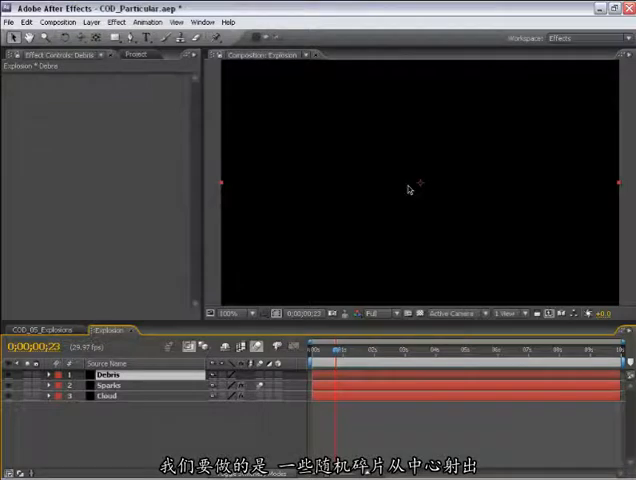
left_click(40, 330)
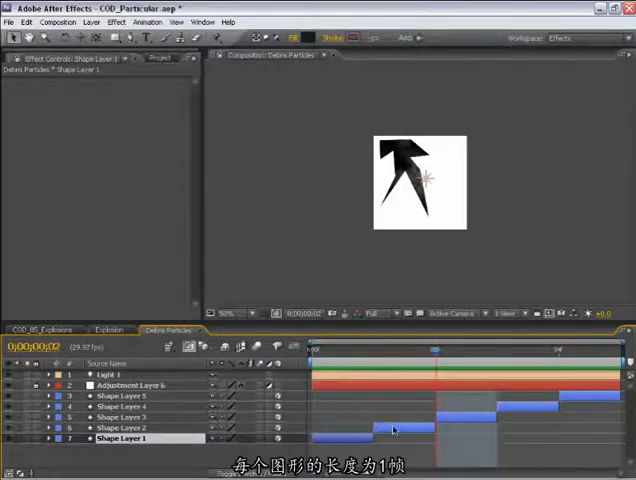
Inspect a one-frame debris shape in Debris Particles, then return to the Explosion comp
left_click(130, 406)
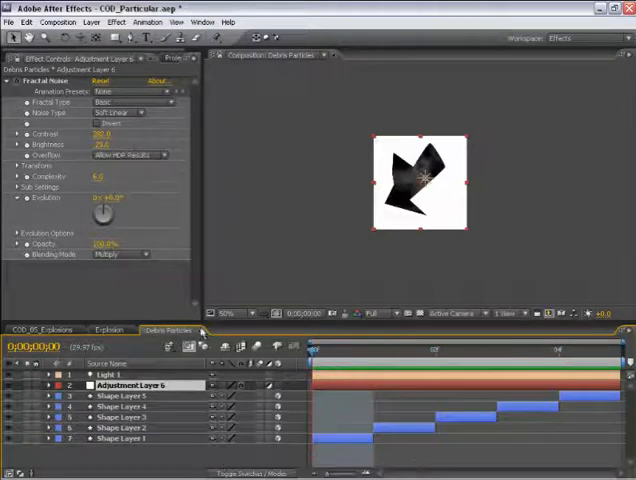
left_click(108, 330)
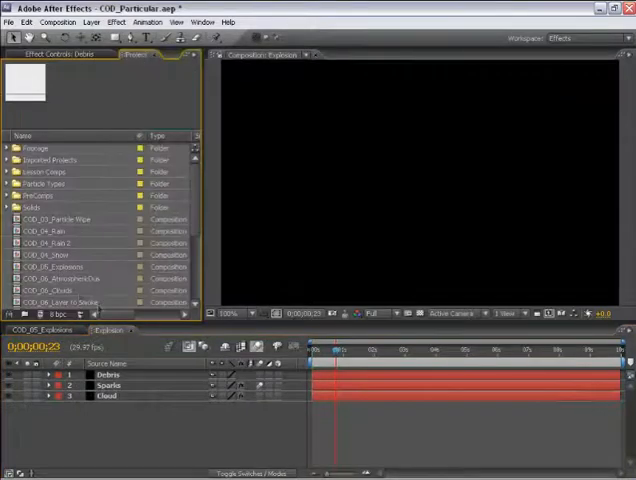
Add the Debris Particles comp to the Explosion timeline and apply Particular to the Debris solid
right_click(110, 395)
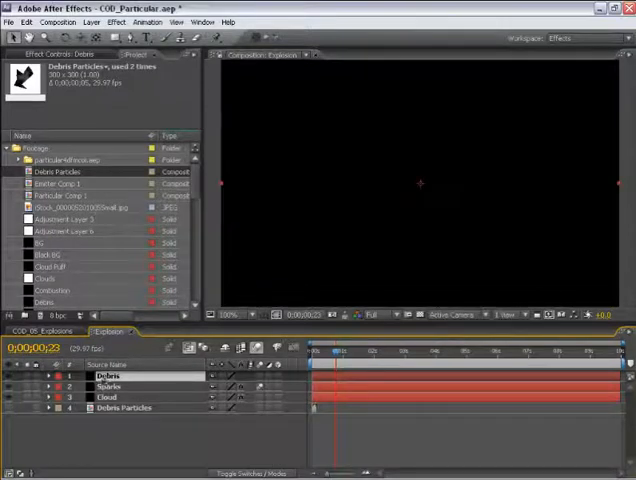
left_click(116, 22)
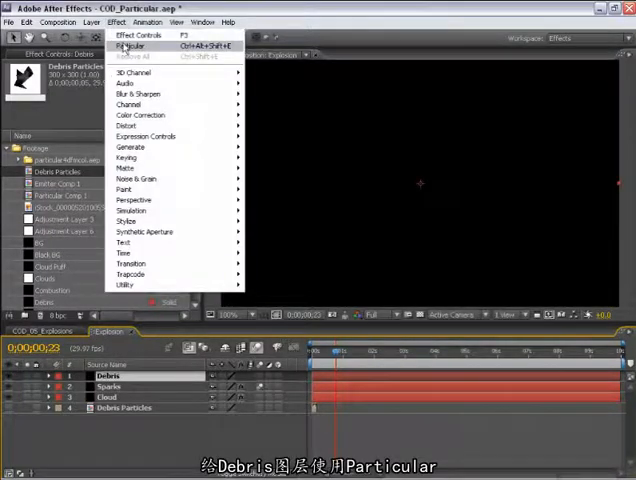
left_click(131, 46)
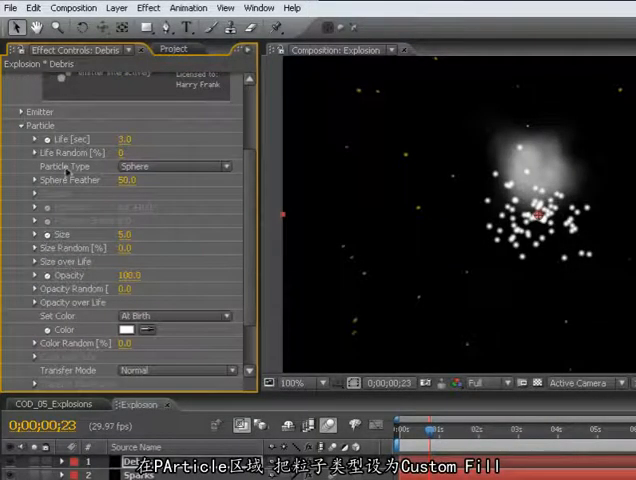
Check the Debris Particles precomp, keep Custom Fill, and set Custom Layer to Debris Particles
left_click(185, 166)
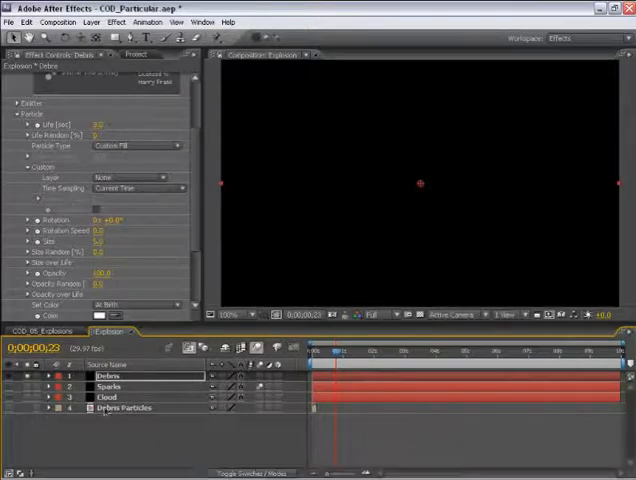
left_click(176, 331)
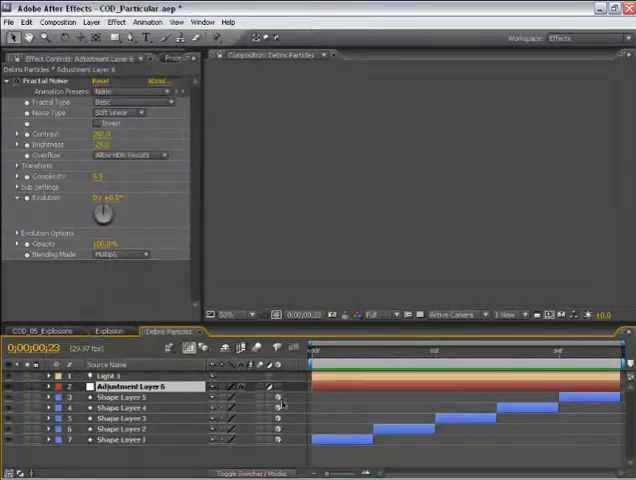
left_click(370, 368)
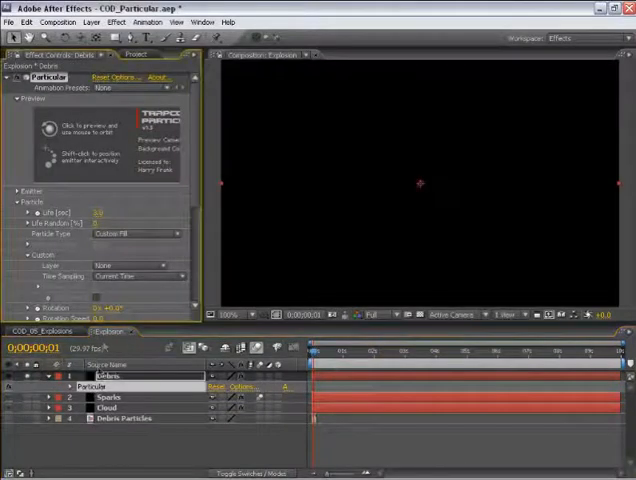
left_click(140, 234)
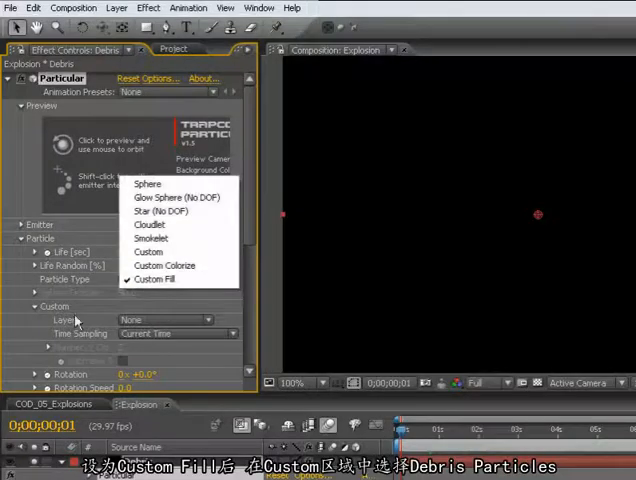
left_click(154, 279)
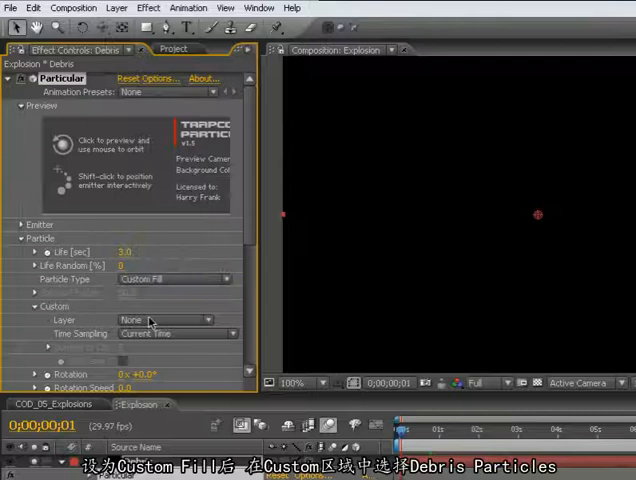
left_click(165, 319)
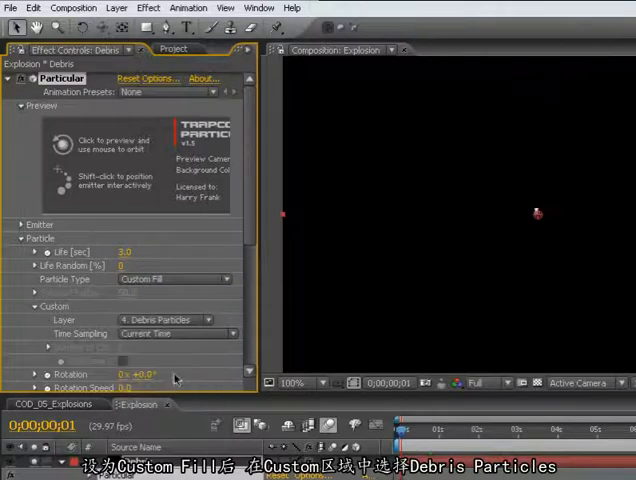
left_click(178, 333)
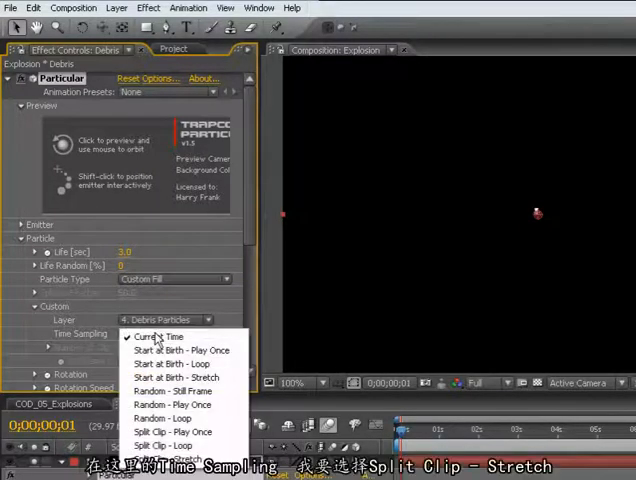
mouse_move(176, 377)
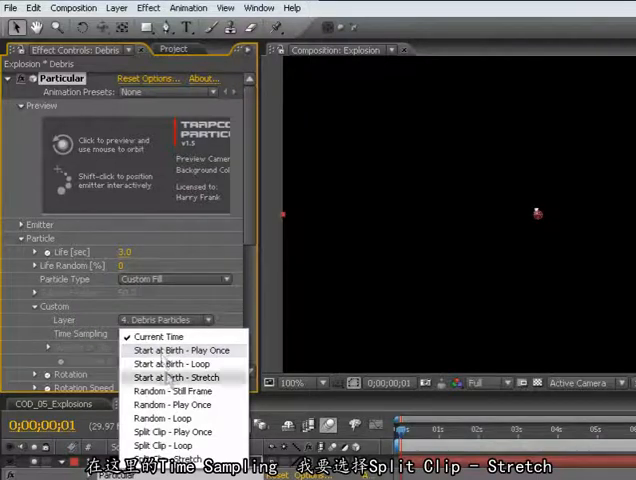
mouse_move(165, 431)
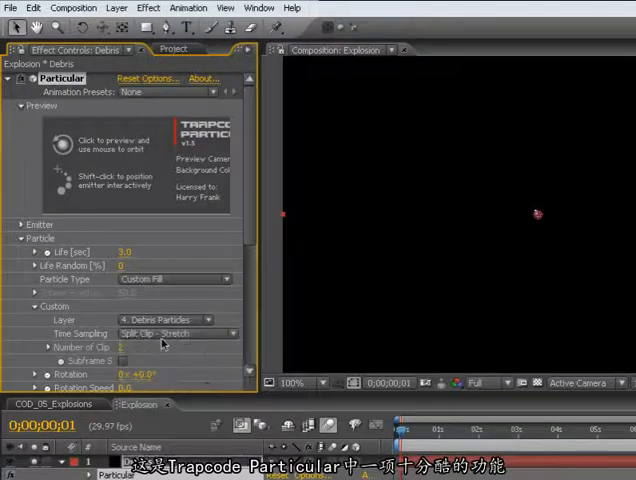
mouse_move(152, 335)
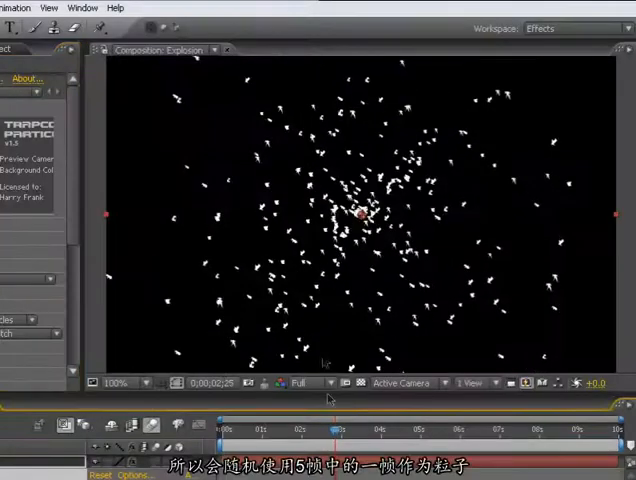
mouse_move(307, 186)
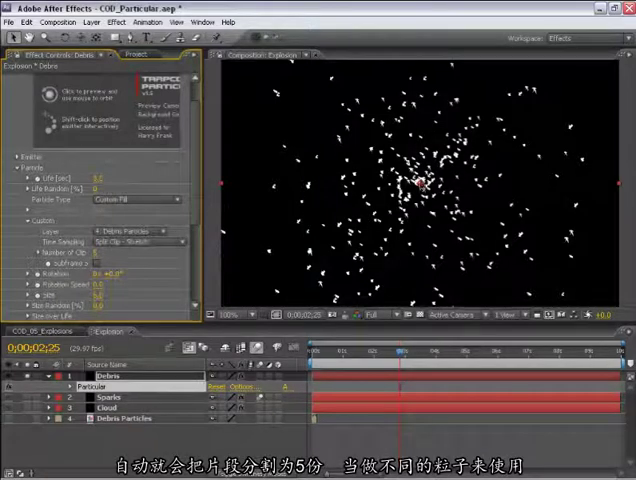
Scroll Particular's settings after setting Split Clip – Stretch sampling with 5 clips
scroll("down", 3)
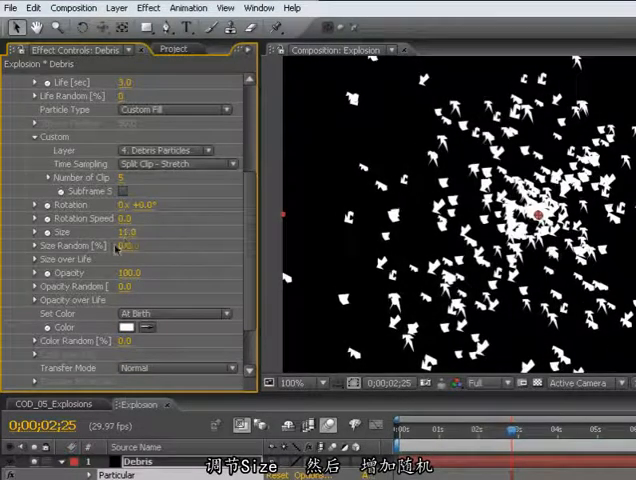
Enter 35.0 into a debris particle value and expand the Emitter settings
type("35.0")
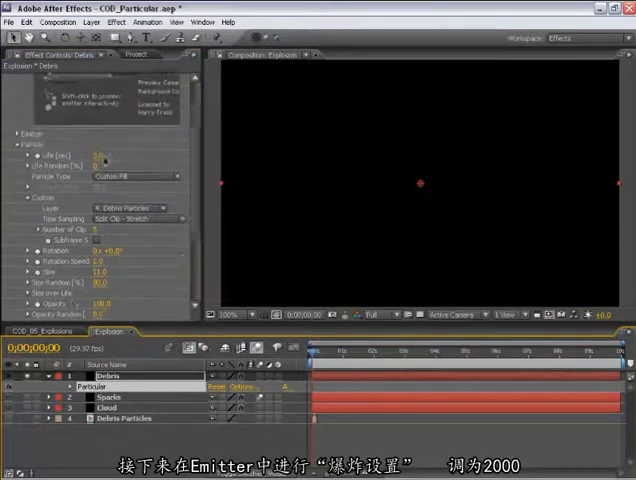
left_click(10, 124)
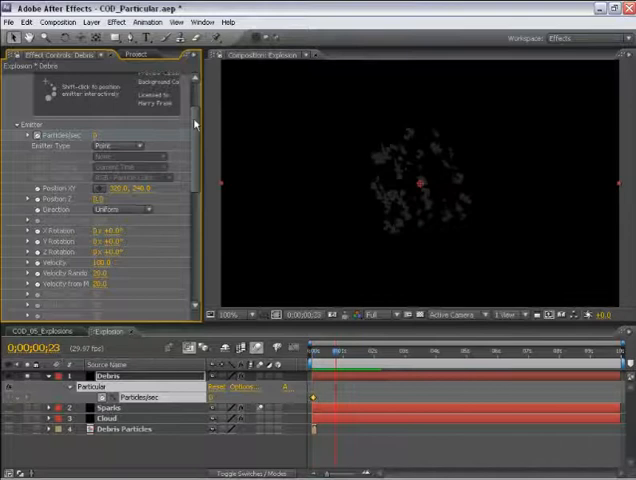
Review the debris emitter burst with velocity 1000 and revisit the particle type choices
scroll("down", 3)
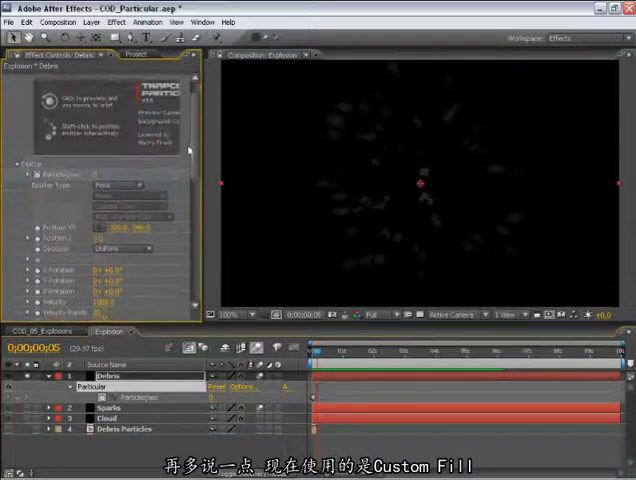
left_click(160, 254)
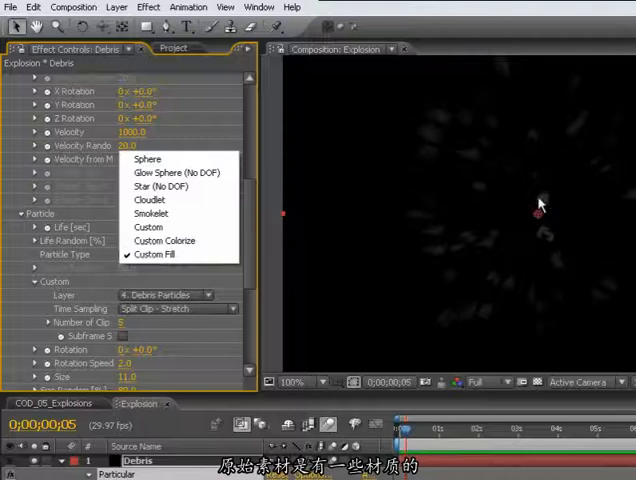
mouse_move(164, 241)
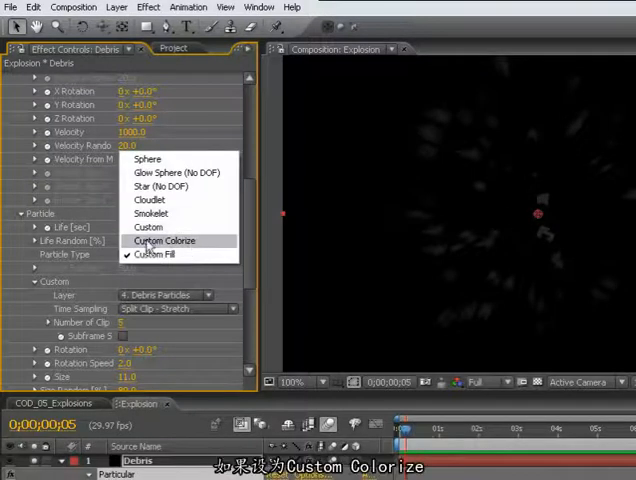
Switch the debris Particle Type to Custom Colorize and adjust its colour
left_click(163, 241)
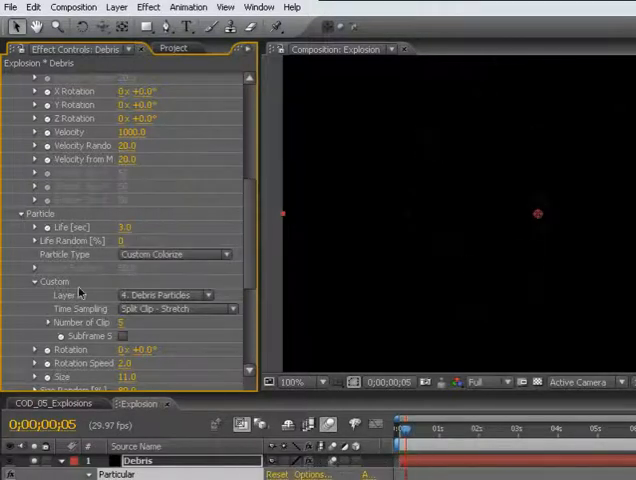
scroll("down", 3)
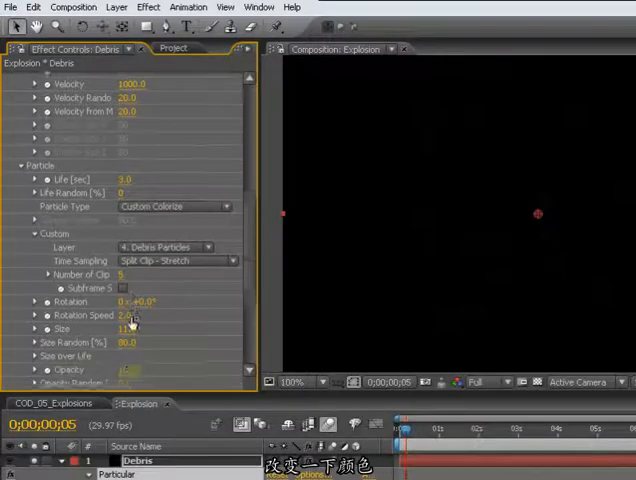
left_click(126, 316)
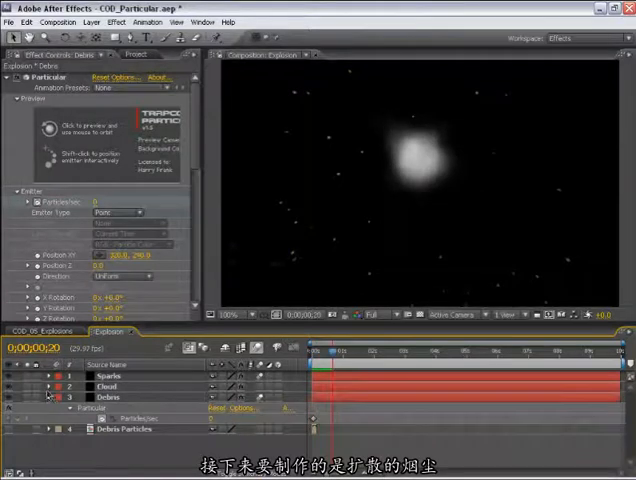
Duplicate the Sparks layer as Combustion and switch its particles to Smokelet
left_click(84, 376)
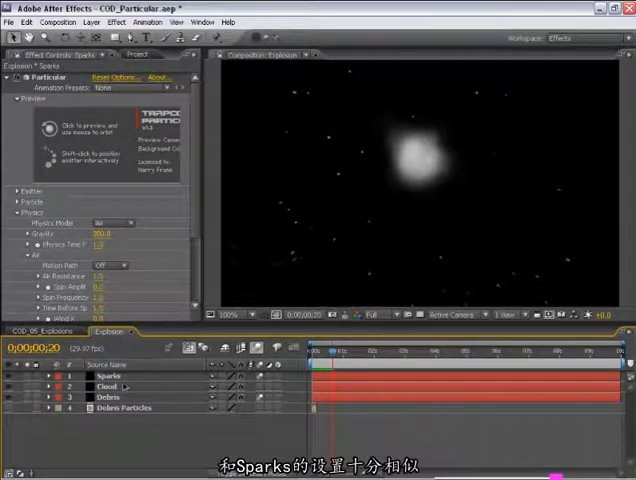
left_click(110, 377)
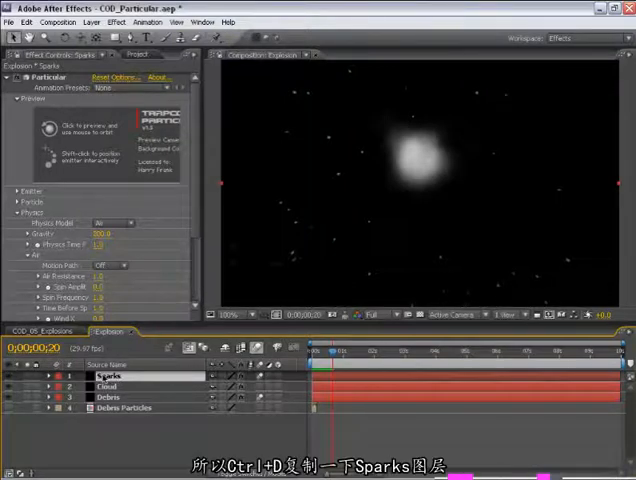
key("ctrl+d")
type("Combustion")
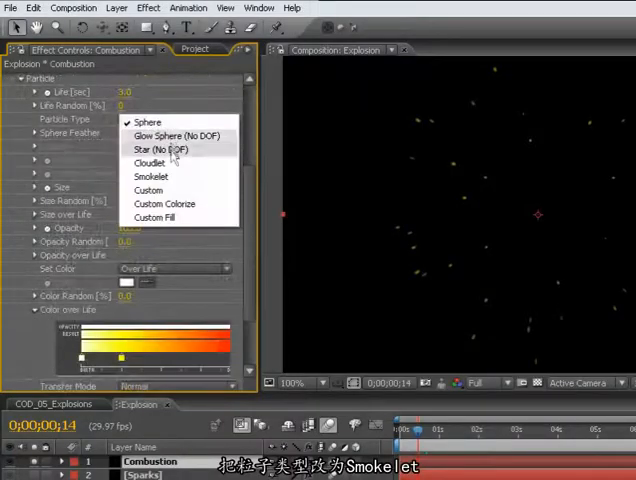
left_click(151, 176)
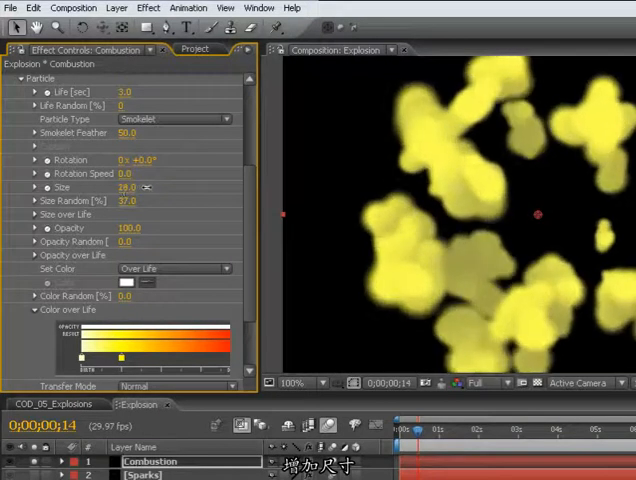
Enlarge the Combustion smokelets, edit their opacity, and set Set Color to At Birth
left_click_drag(124, 187, 150, 187)
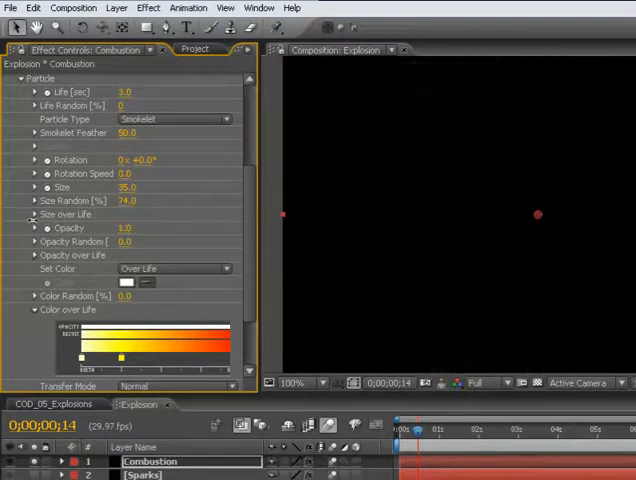
left_click(124, 228)
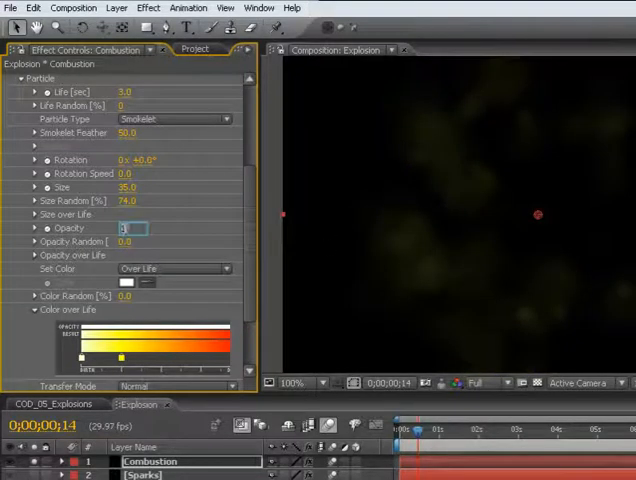
left_click(180, 269)
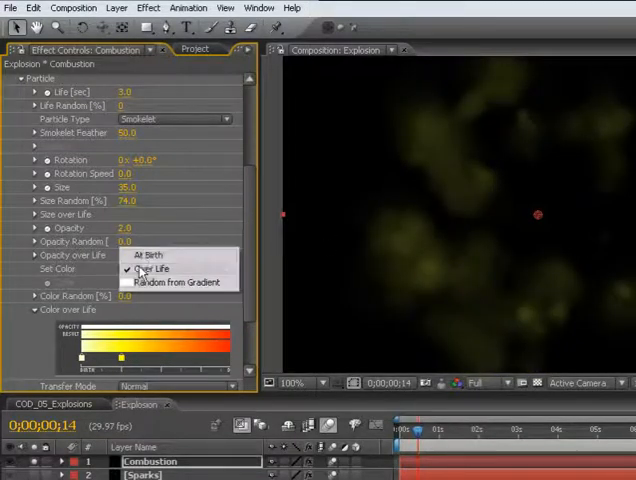
left_click(149, 255)
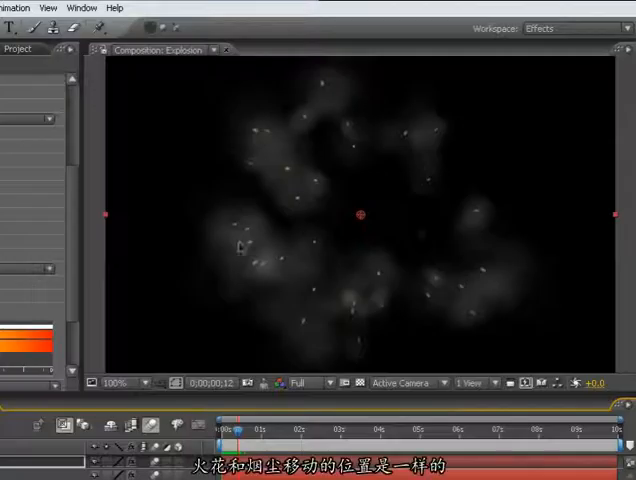
mouse_move(477, 214)
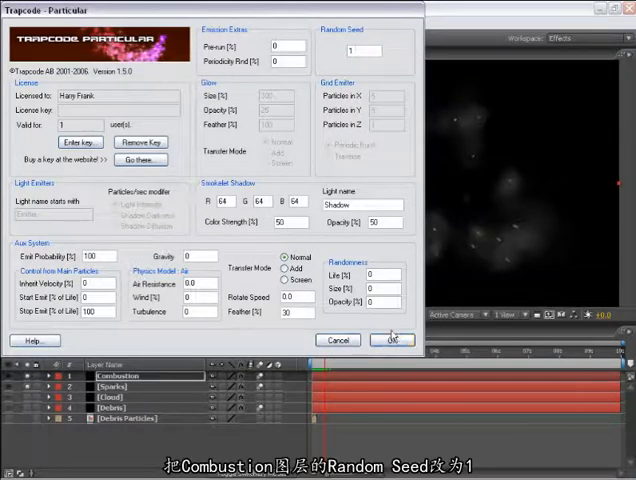
Confirm Random Seed 1 in Particular's Options dialog for Combustion
left_click(392, 340)
type("Flare")
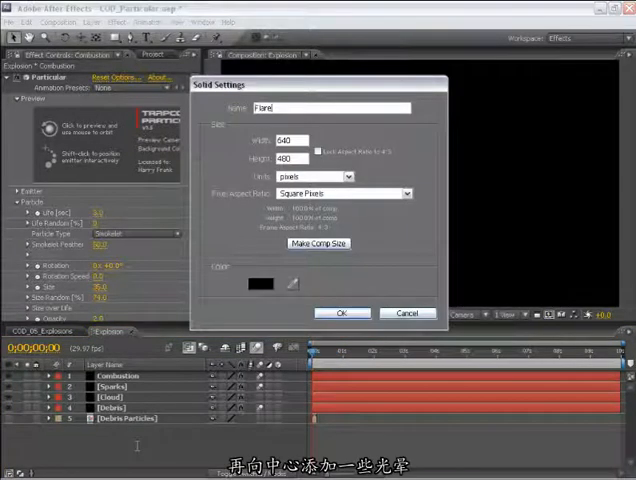
Create a 640x480 black solid named Flare and apply a Lens Flare to it
left_click(159, 8)
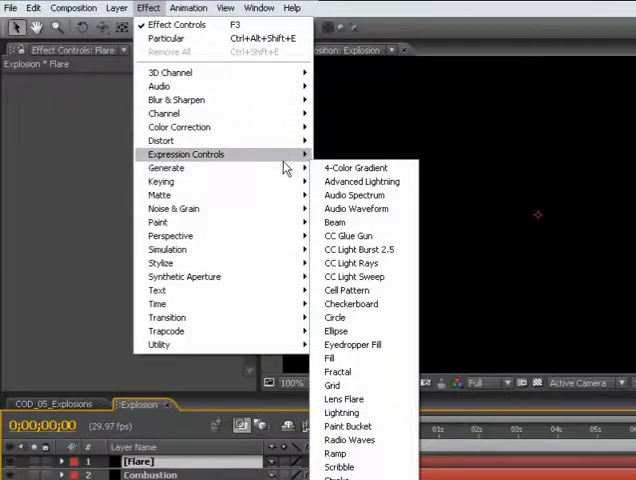
mouse_move(166, 167)
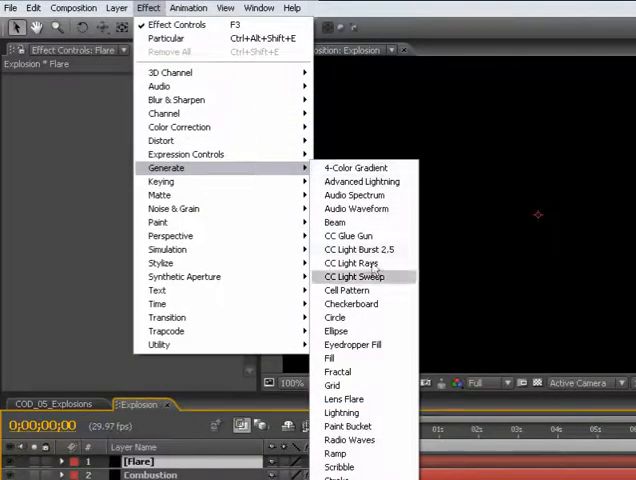
left_click(343, 399)
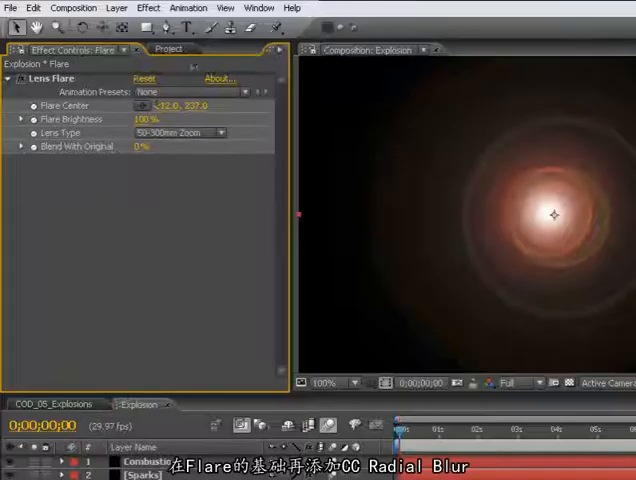
Apply CC Radial Blur to Flare with Type set to Straight Zoom
left_click(148, 8)
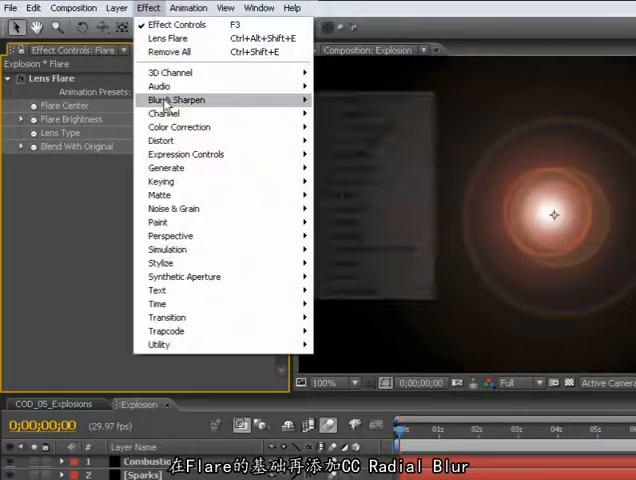
left_click(175, 99)
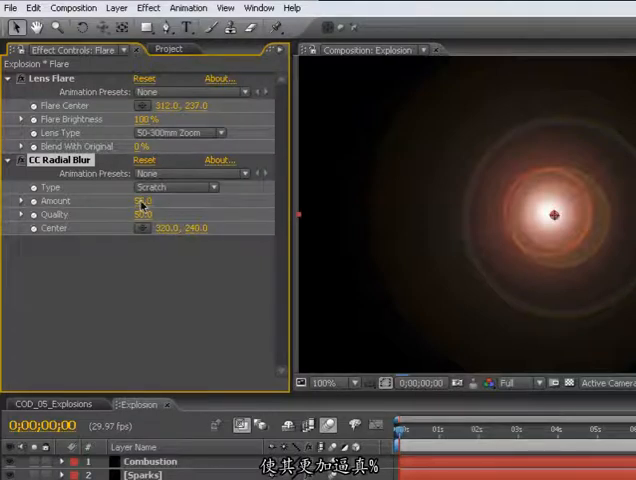
left_click(175, 187)
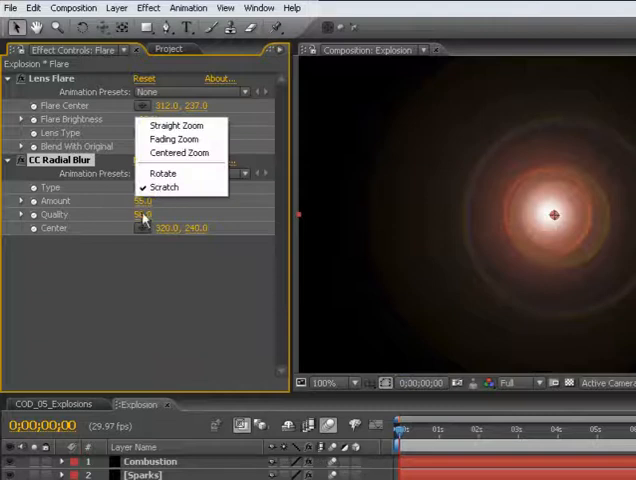
left_click(177, 125)
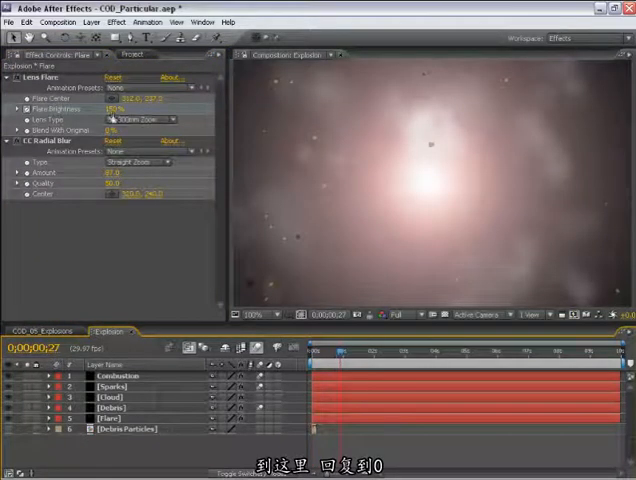
Keyframe Lens Flare Brightness from 150% to 0% and move Flare above Debris
left_click(137, 110)
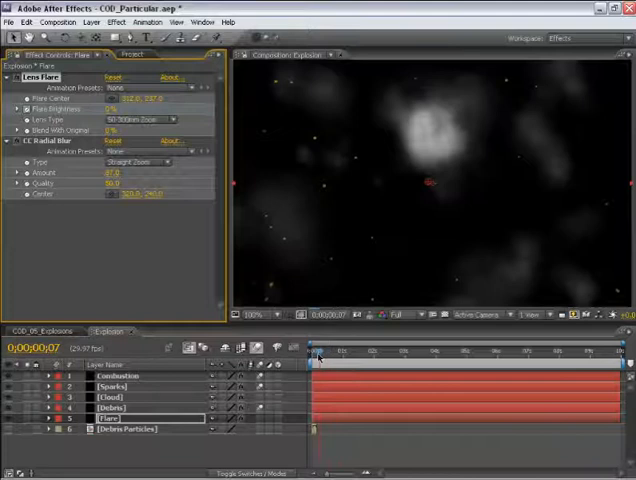
left_click(316, 356)
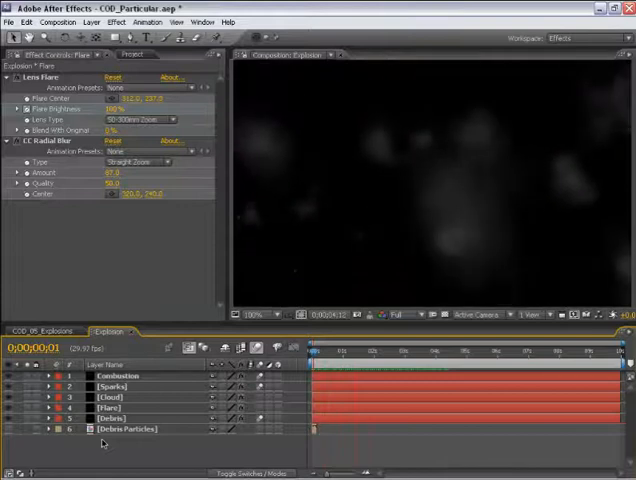
left_click(118, 386)
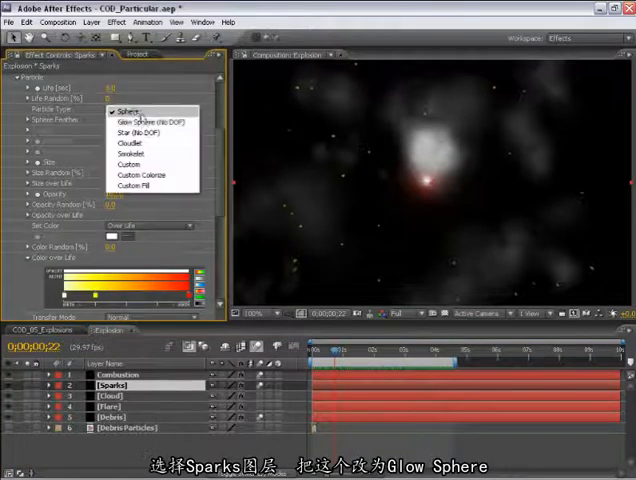
Set Sparks to Glow Sphere (No DOF) particles, add a Glow effect, and reveal Particles/sec
left_click(143, 121)
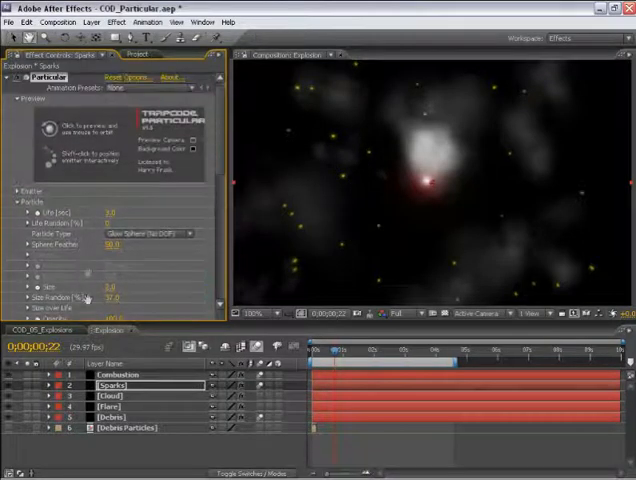
left_click(117, 22)
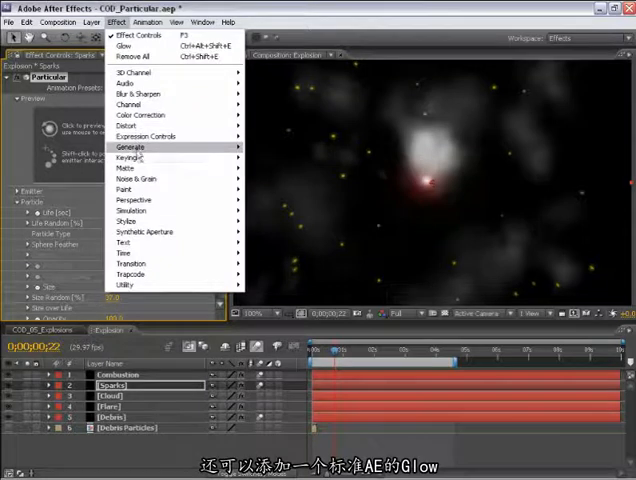
mouse_move(128, 220)
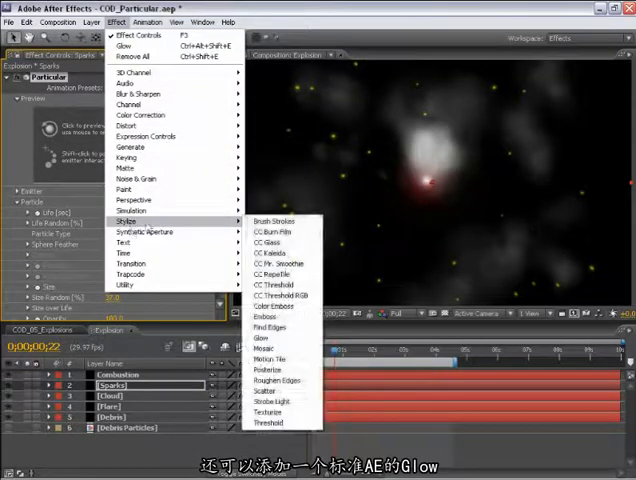
left_click(258, 327)
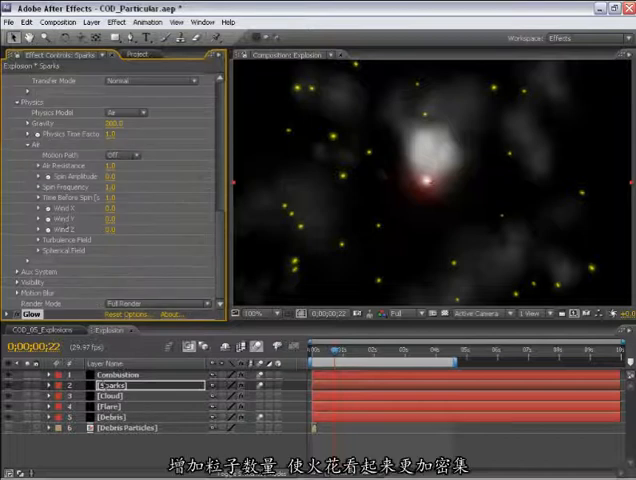
left_click(9, 384)
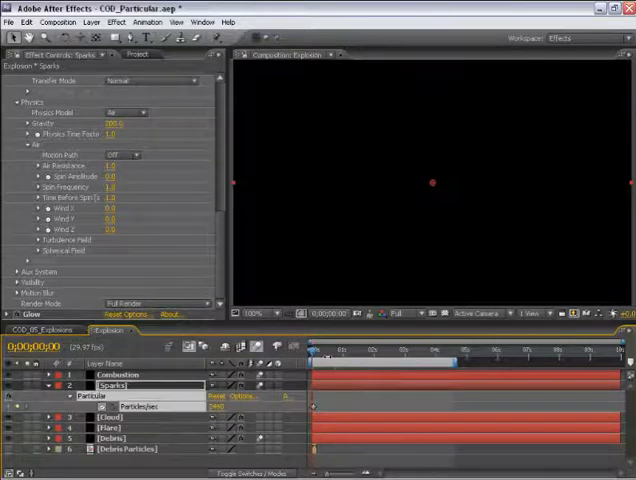
left_click(325, 351)
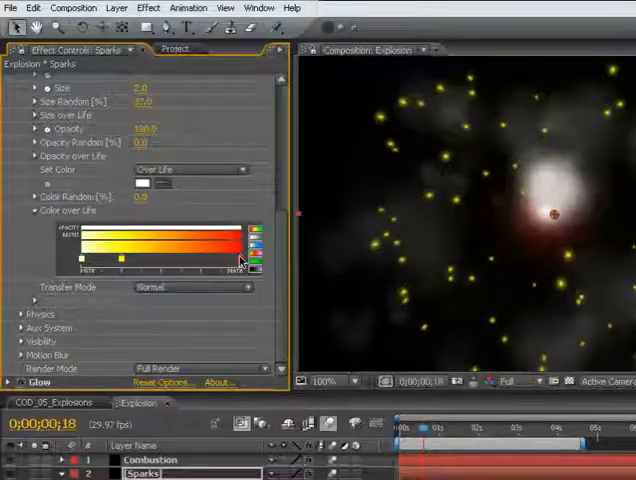
Drag the Sparks Color over Life red stop toward birth so sparks redden sooner
left_click_drag(240, 260, 165, 260)
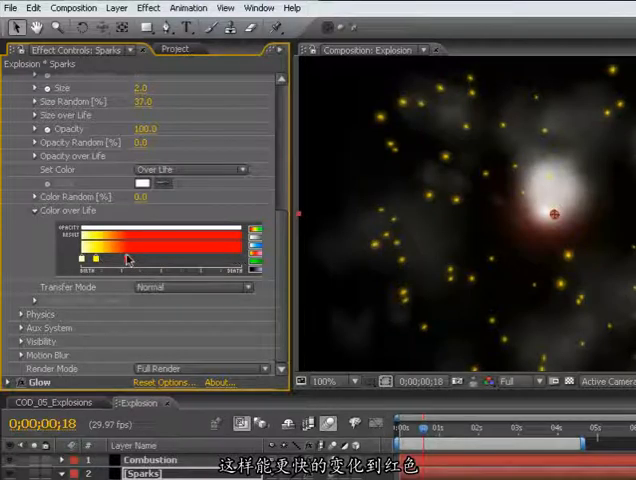
left_click(114, 258)
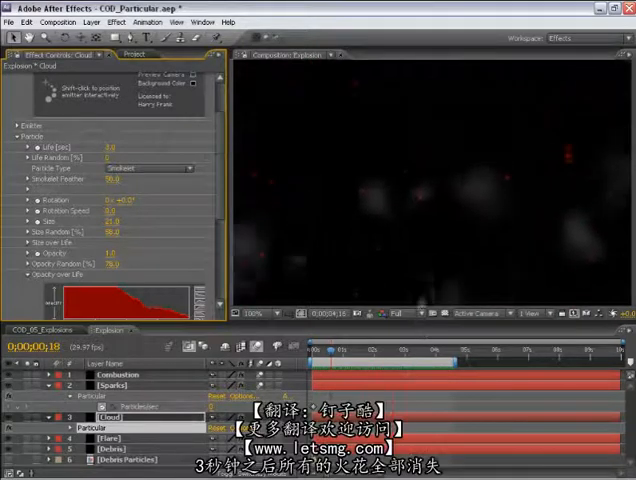
Edit and confirm the Sparks layer's Particular Particle Life [sec] value
left_click(399, 357)
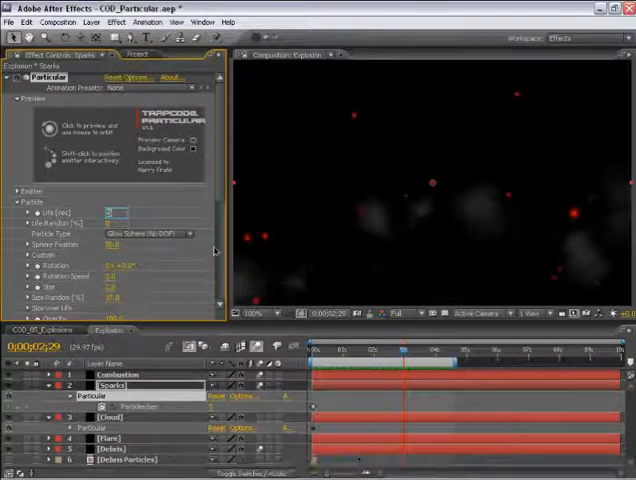
left_click(9, 251)
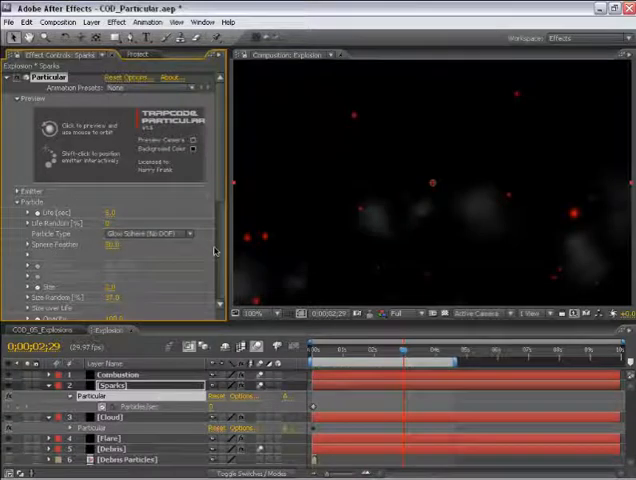